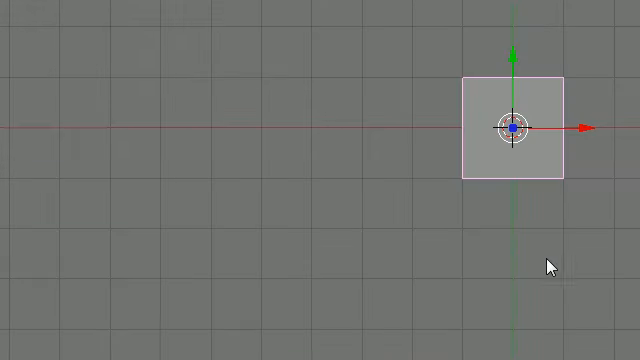
{"action": "mouse_move", "coordinate": [536, 304]}
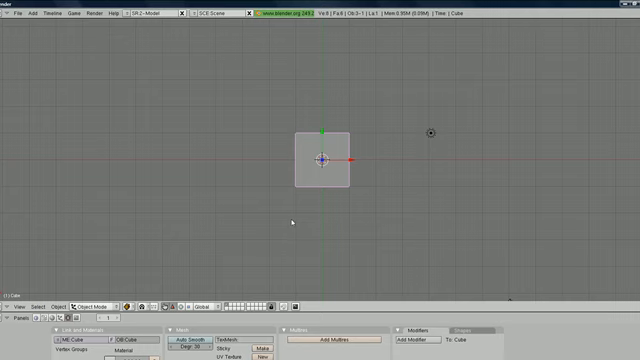
{"action": "mouse_move", "coordinate": [308, 264]}
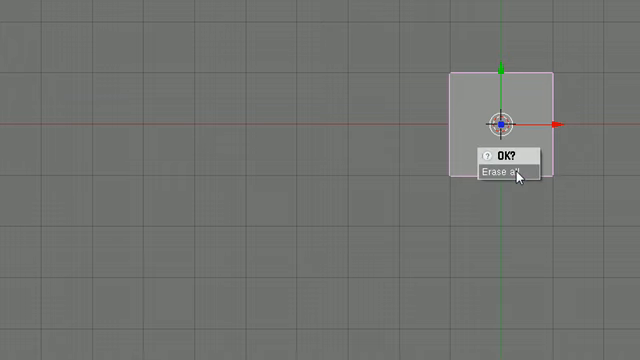
Step: Select the default cube and erase it, leaving an empty grid at the scene center
{"action": "left_click", "coordinate": [504, 176]}
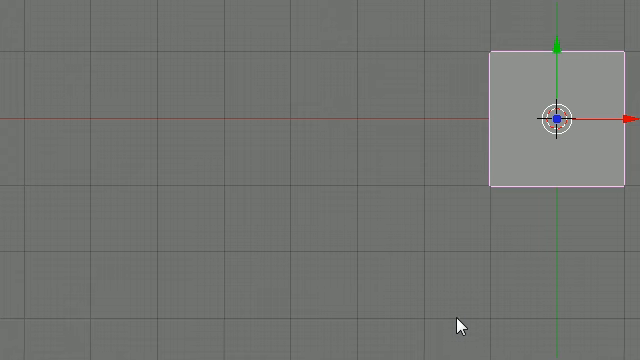
{"action": "mouse_move", "coordinate": [464, 320]}
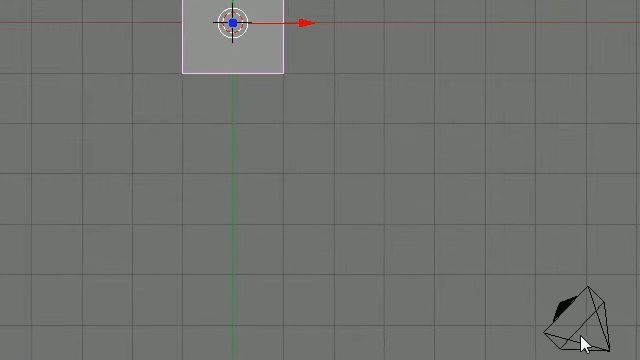
{"action": "mouse_move", "coordinate": [500, 318]}
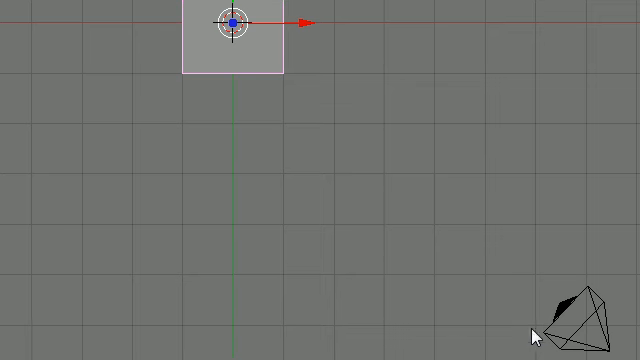
{"action": "mouse_move", "coordinate": [588, 328]}
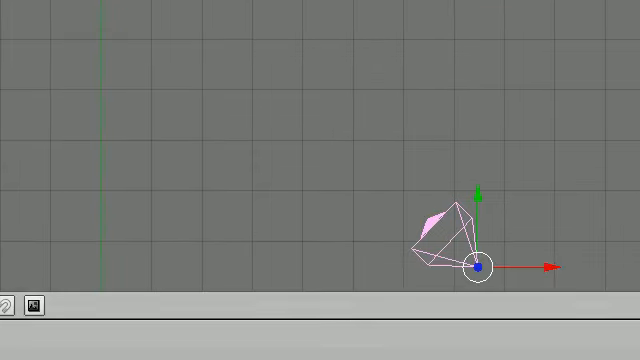
{"action": "mouse_move", "coordinate": [344, 168]}
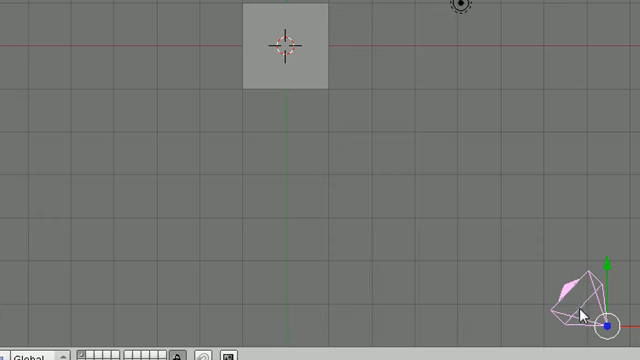
{"action": "mouse_move", "coordinate": [560, 318]}
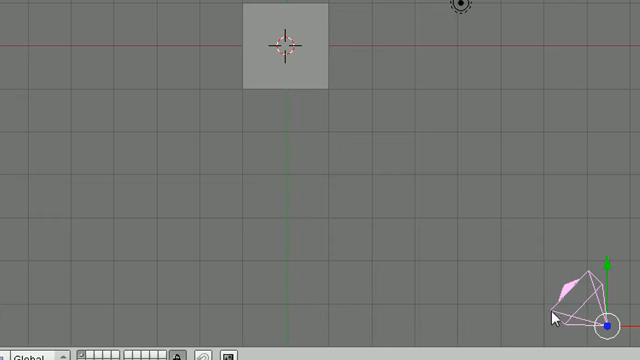
{"action": "mouse_move", "coordinate": [552, 308]}
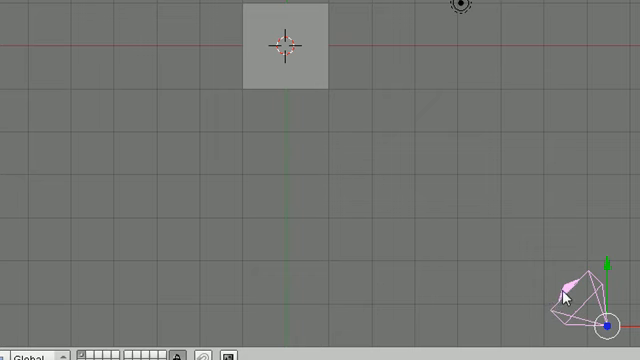
{"action": "mouse_move", "coordinate": [310, 36]}
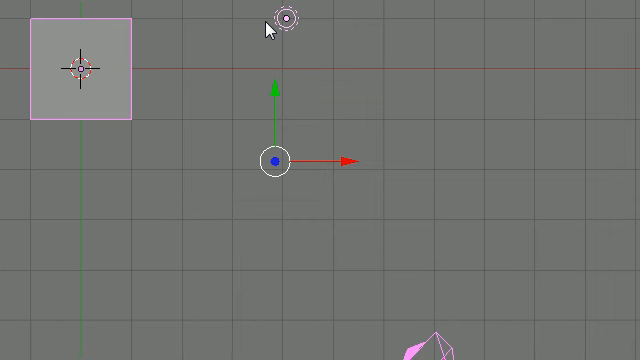
{"action": "mouse_move", "coordinate": [252, 12]}
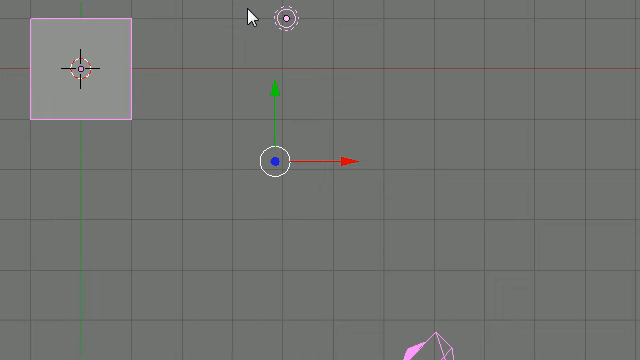
{"action": "mouse_move", "coordinate": [208, 108]}
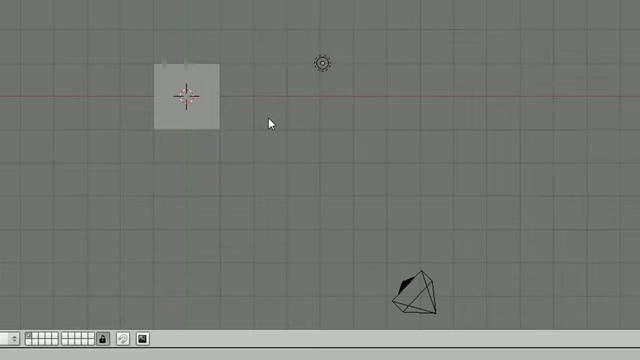
{"action": "left_click", "coordinate": [320, 66]}
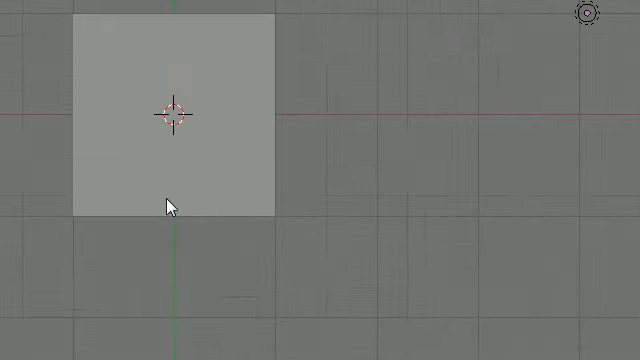
{"action": "left_click", "coordinate": [176, 200]}
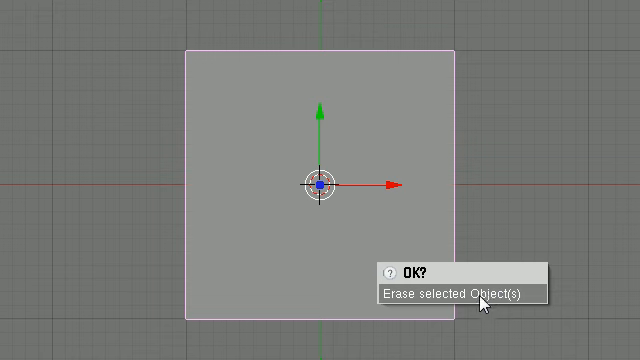
{"action": "left_click", "coordinate": [456, 292]}
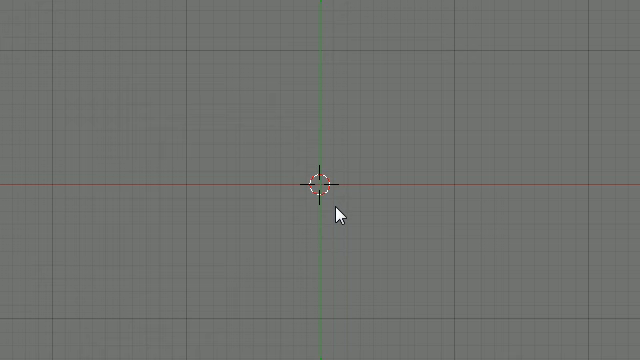
{"action": "mouse_move", "coordinate": [264, 264]}
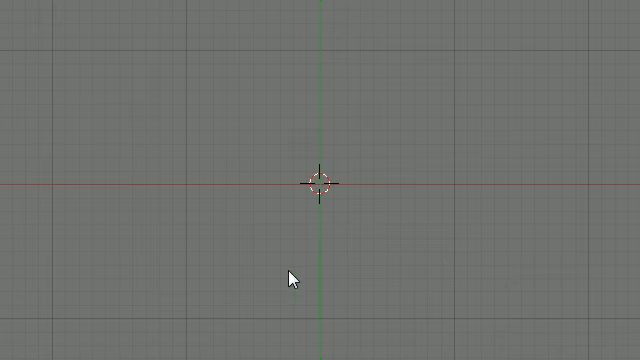
{"action": "mouse_move", "coordinate": [338, 200]}
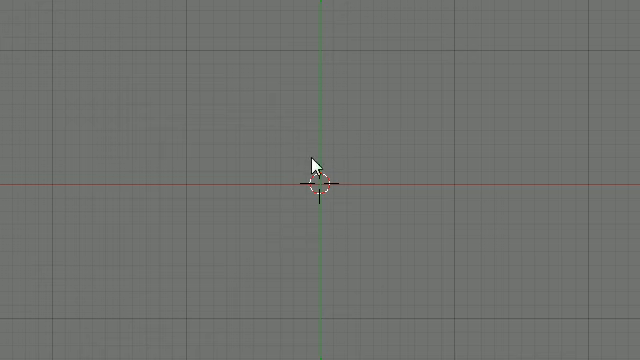
Step: Add an Icosphere mesh with Subdivision 2 and Radius 1.00 via Add > Mesh
{"action": "left_click", "coordinate": [314, 184]}
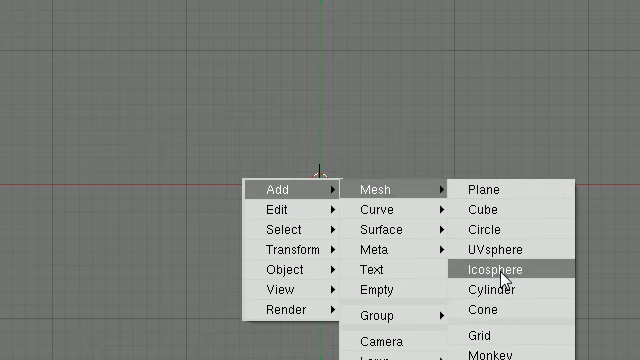
{"action": "left_click", "coordinate": [490, 270]}
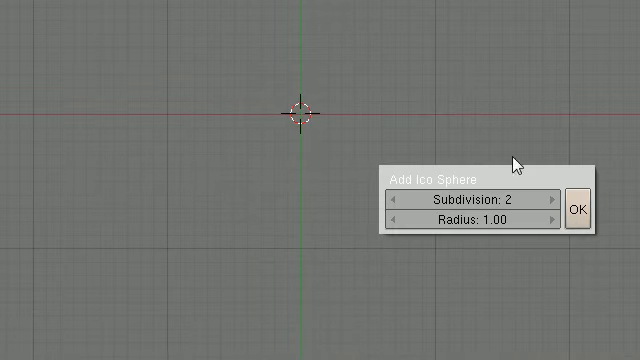
{"action": "left_click", "coordinate": [580, 208]}
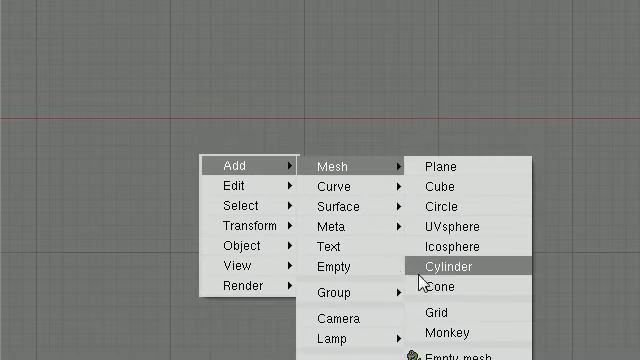
{"action": "left_click", "coordinate": [466, 268]}
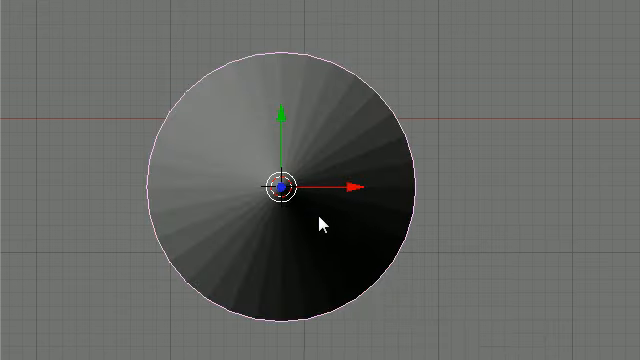
{"action": "mouse_move", "coordinate": [426, 238]}
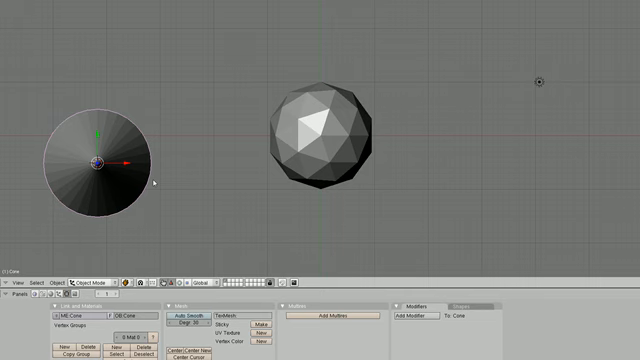
{"action": "scroll", "scroll_direction": "down", "scroll_amount": 3}
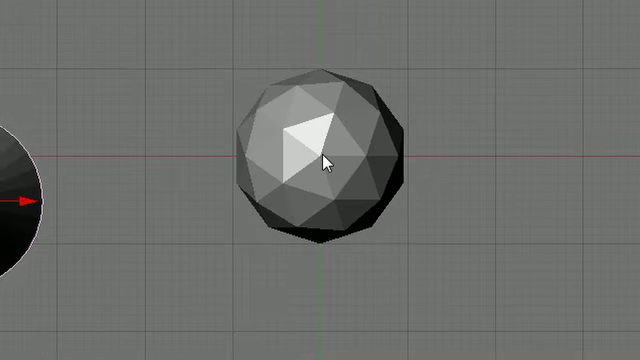
Step: Select the icosphere and rotate it with R so its facets sit at a new angle
{"action": "left_click", "coordinate": [320, 160]}
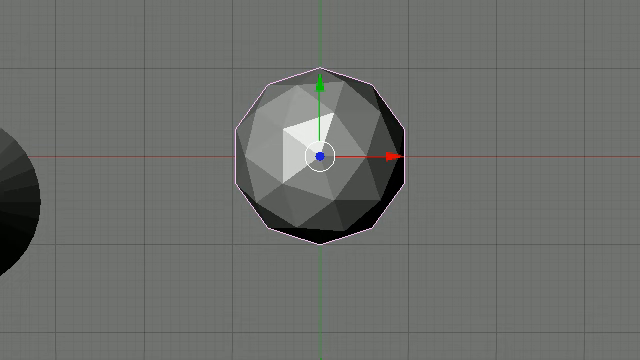
{"action": "mouse_move", "coordinate": [324, 168]}
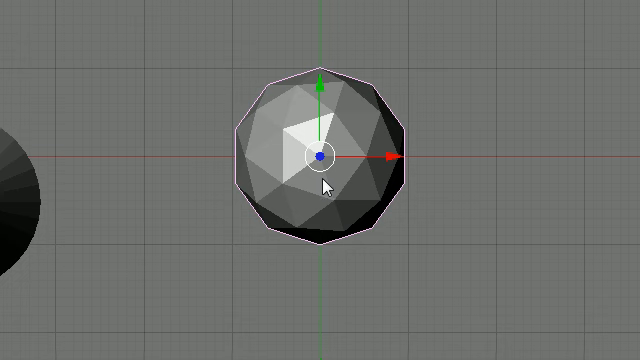
{"action": "mouse_move", "coordinate": [470, 198]}
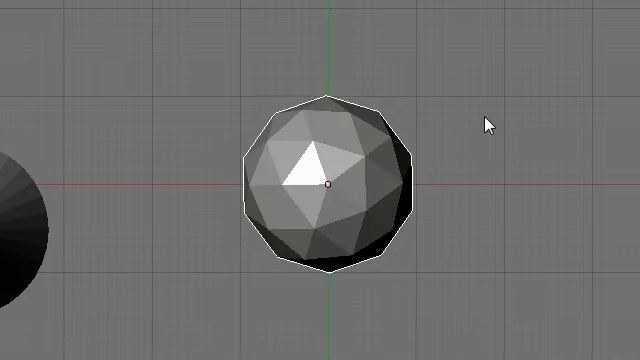
{"action": "mouse_move", "coordinate": [488, 124]}
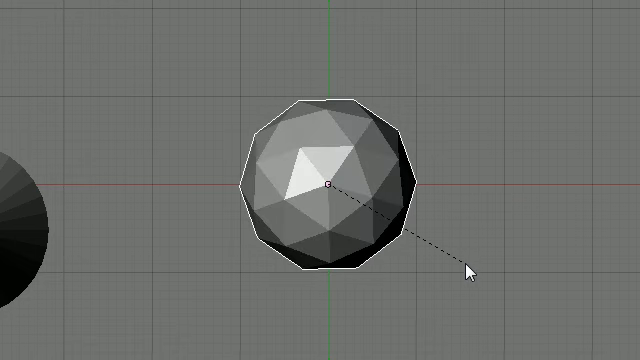
{"action": "left_click", "coordinate": [328, 182]}
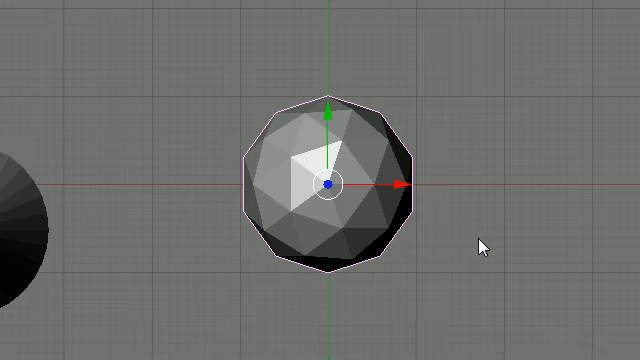
{"action": "mouse_move", "coordinate": [364, 224]}
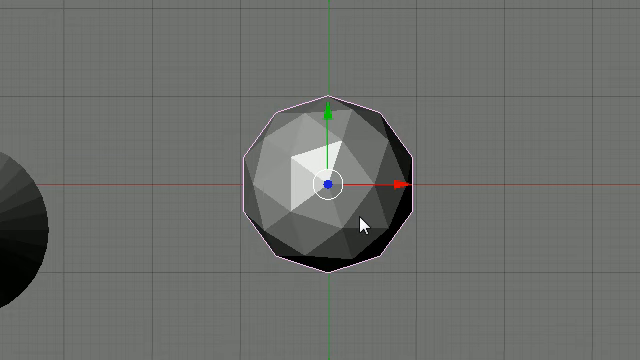
{"action": "left_click", "coordinate": [520, 212]}
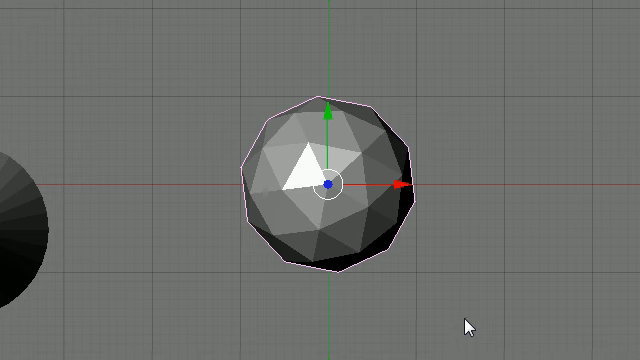
{"action": "mouse_move", "coordinate": [362, 144]}
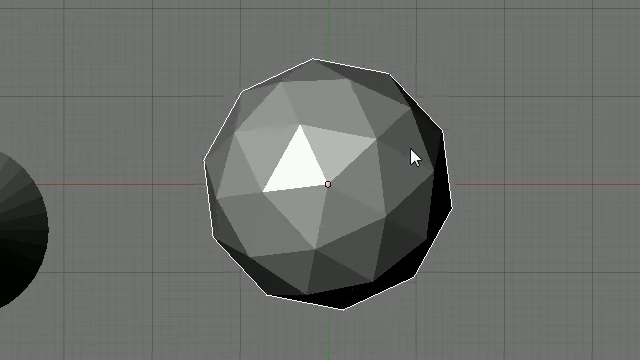
Step: Scale the selected icosphere up with S so it is noticeably larger
{"action": "scroll", "scroll_direction": "down", "scroll_amount": 3}
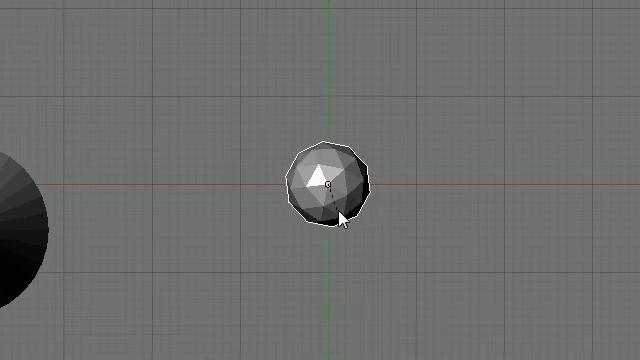
{"action": "scroll", "scroll_direction": "up", "scroll_amount": 3}
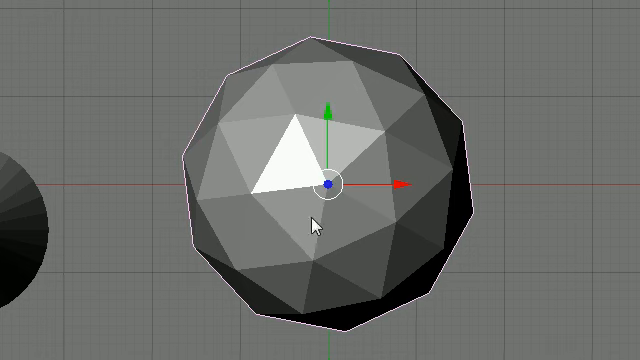
{"action": "mouse_move", "coordinate": [400, 198]}
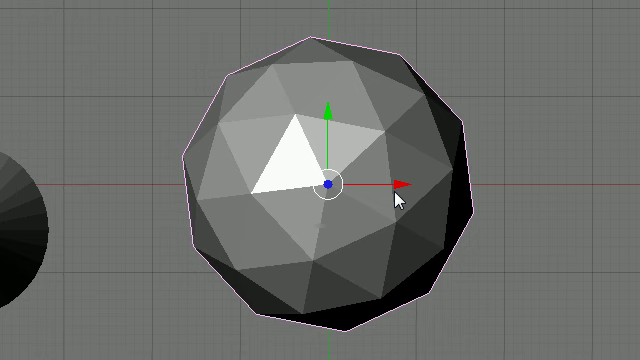
{"action": "mouse_move", "coordinate": [432, 212]}
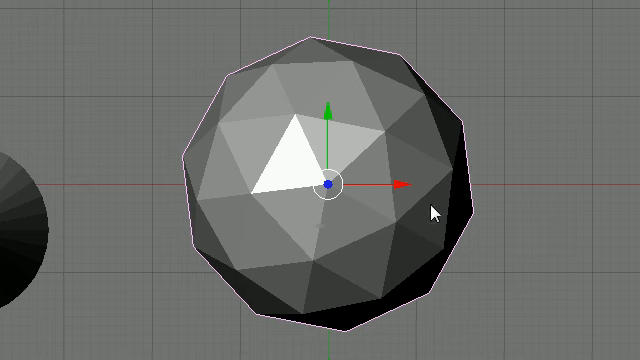
{"action": "mouse_move", "coordinate": [376, 170]}
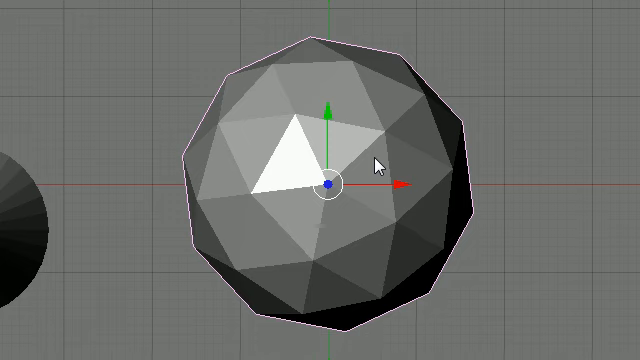
Step: Grab the enlarged icosphere with G and drop it up and to the right of the cone
{"action": "scroll", "scroll_direction": "down", "scroll_amount": 3}
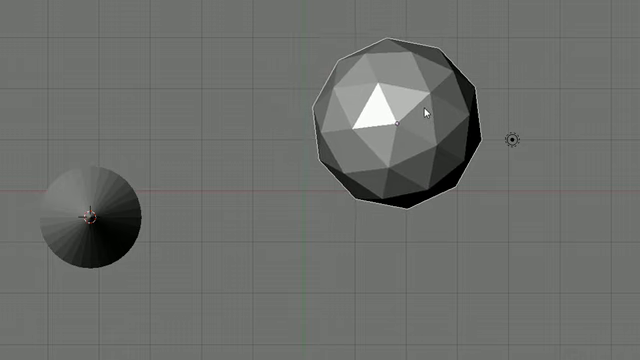
{"action": "left_click", "coordinate": [398, 118]}
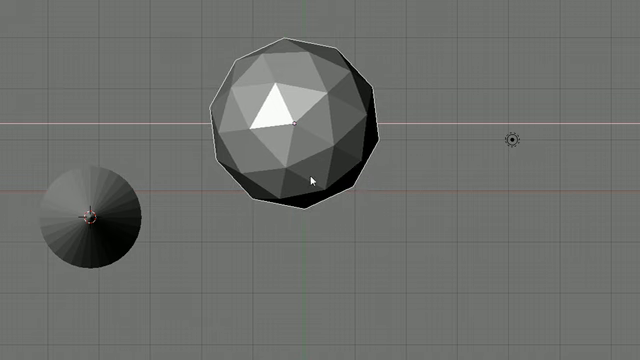
{"action": "left_click", "coordinate": [296, 122]}
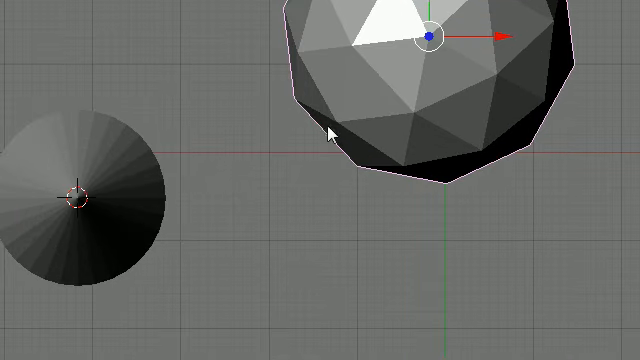
{"action": "mouse_move", "coordinate": [244, 220]}
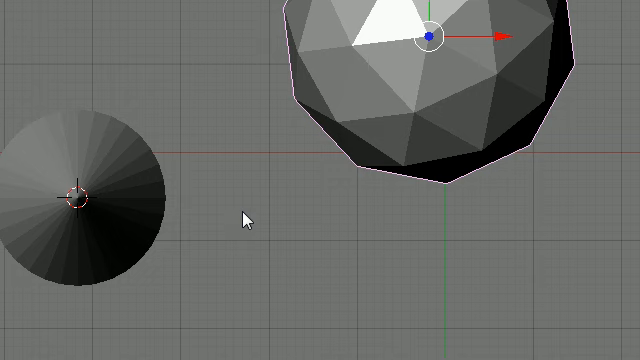